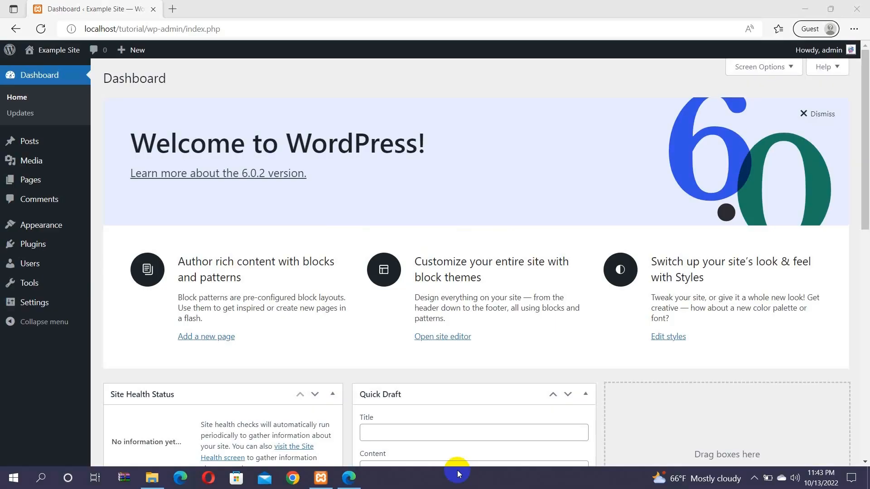
{"action": "mouse_move", "coordinate": [135, 286]}
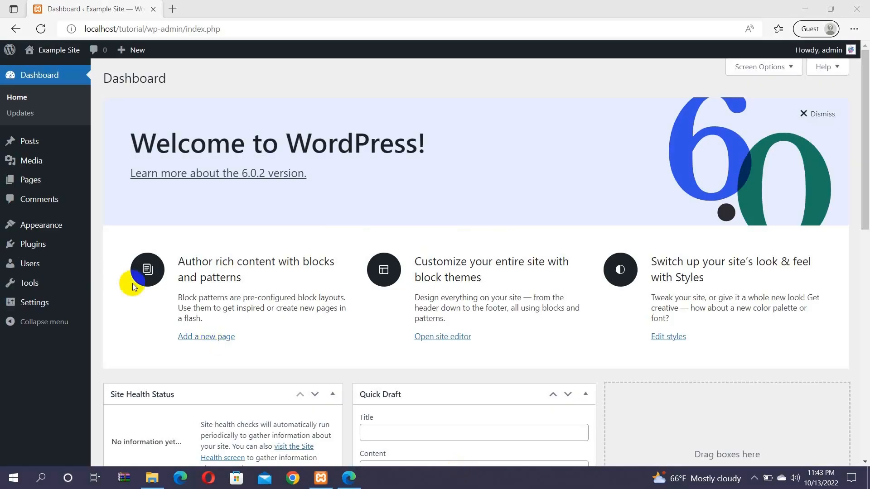
{"action": "mouse_move", "coordinate": [31, 179]}
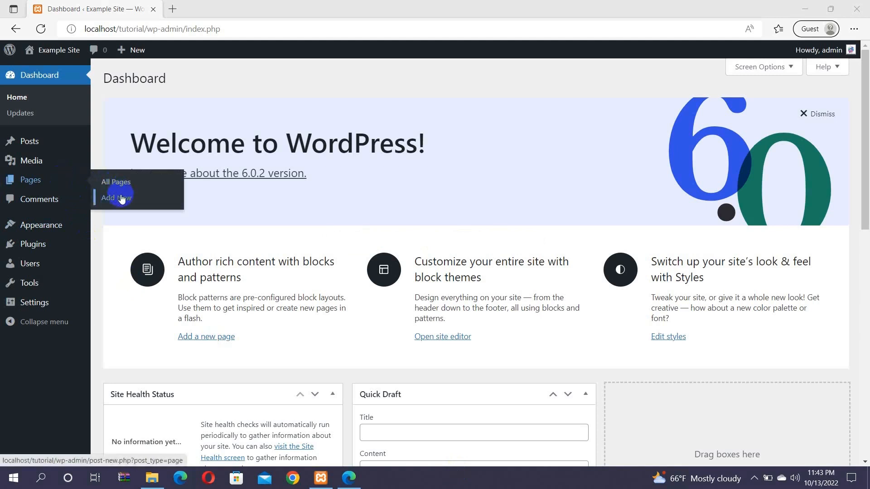
Step: Create a new blank page via Pages > Add New
{"action": "left_click", "coordinate": [116, 197]}
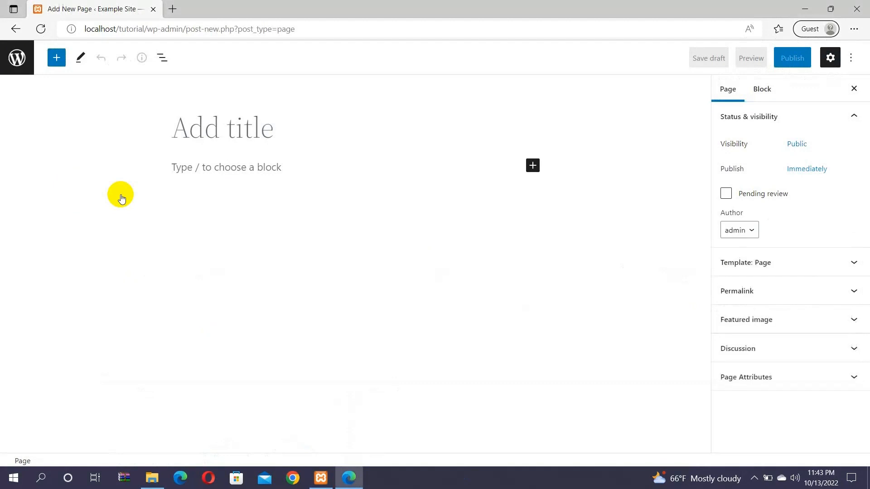
Step: Title the page 'About Me' and fill the body with a lorem ipsum paragraph
{"action": "left_click", "coordinate": [221, 129]}
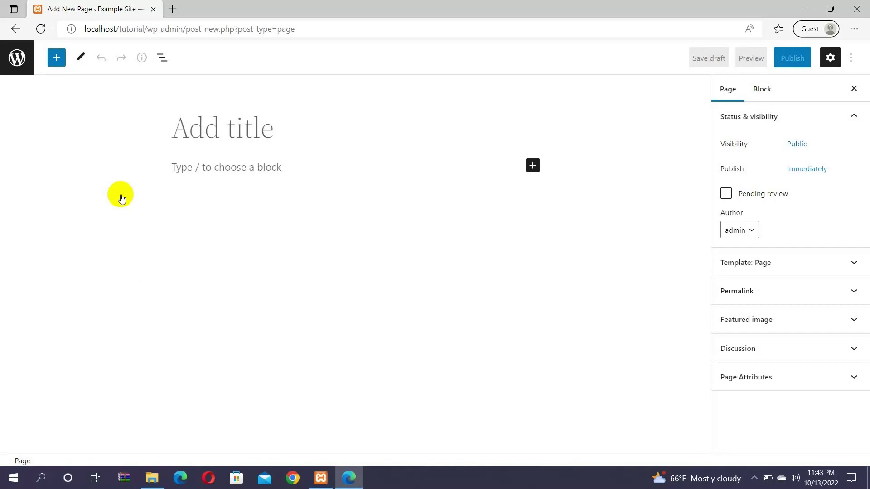
{"action": "type", "text": "About Me"}
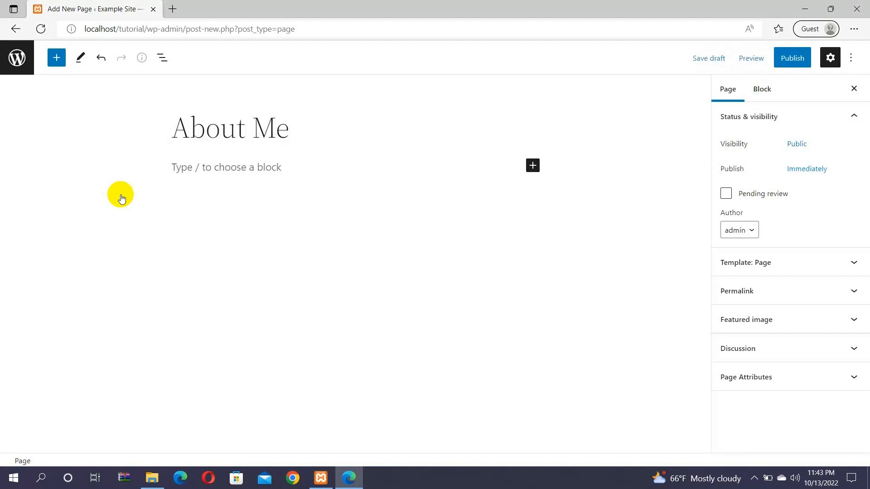
{"action": "mouse_move", "coordinate": [216, 177]}
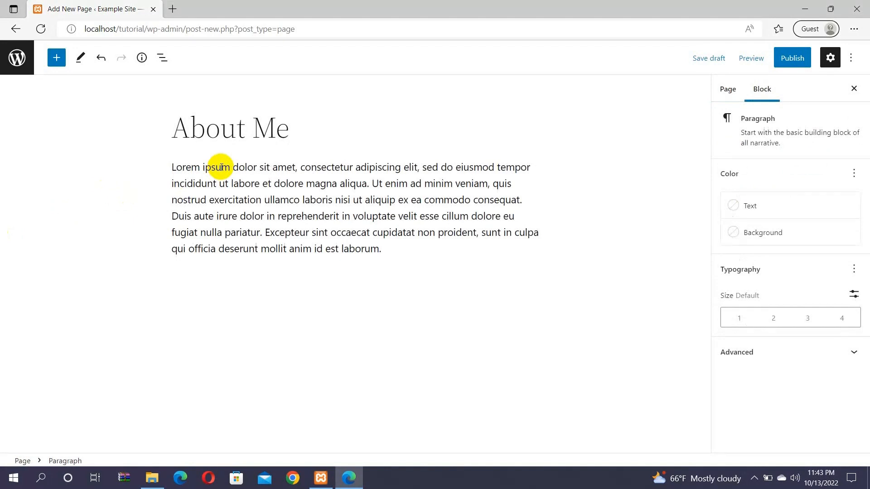
{"action": "left_click", "coordinate": [381, 249]}
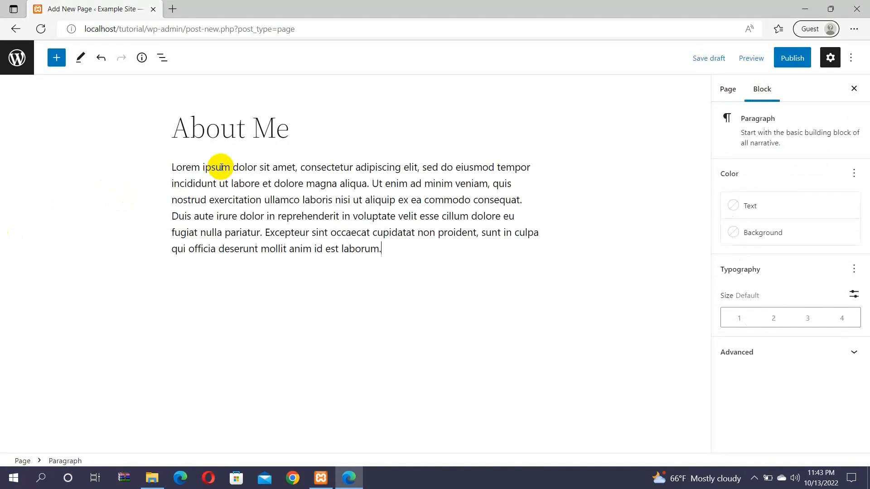
{"action": "left_click", "coordinate": [56, 57]}
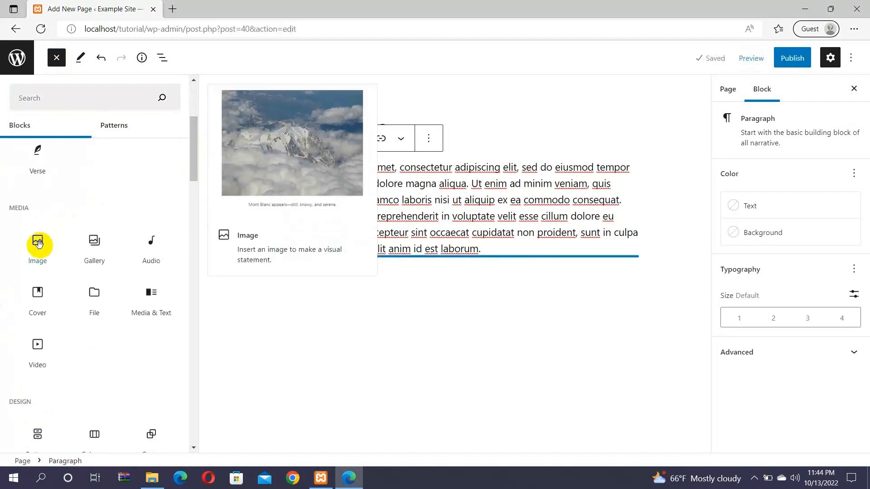
Step: Insert an Image block under the paragraph and upload the illustrated portrait from the computer
{"action": "left_click", "coordinate": [37, 247]}
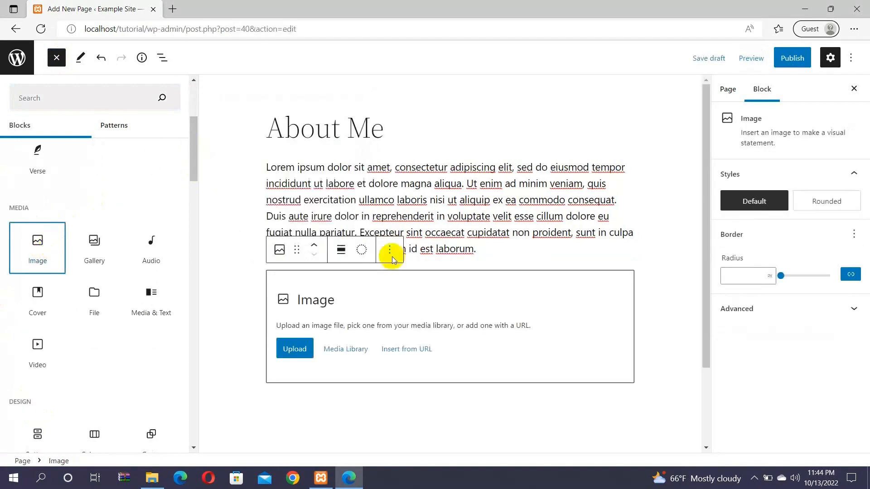
{"action": "mouse_move", "coordinate": [417, 249]}
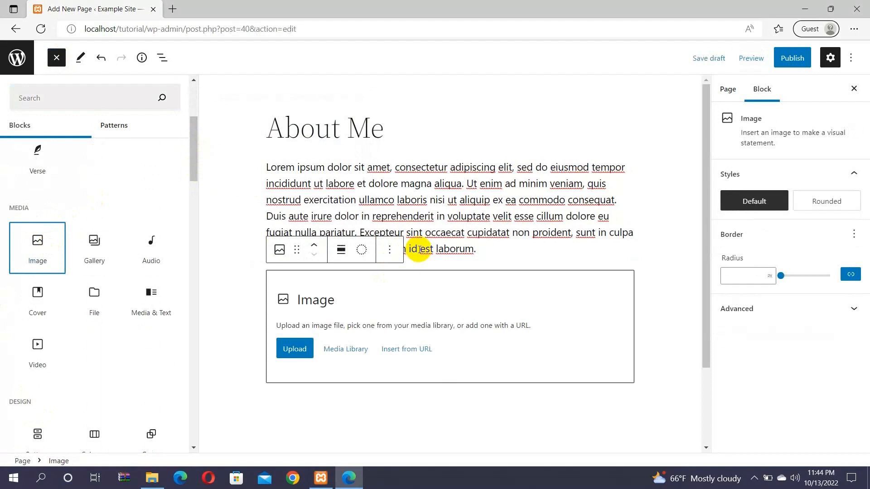
{"action": "mouse_move", "coordinate": [344, 290]}
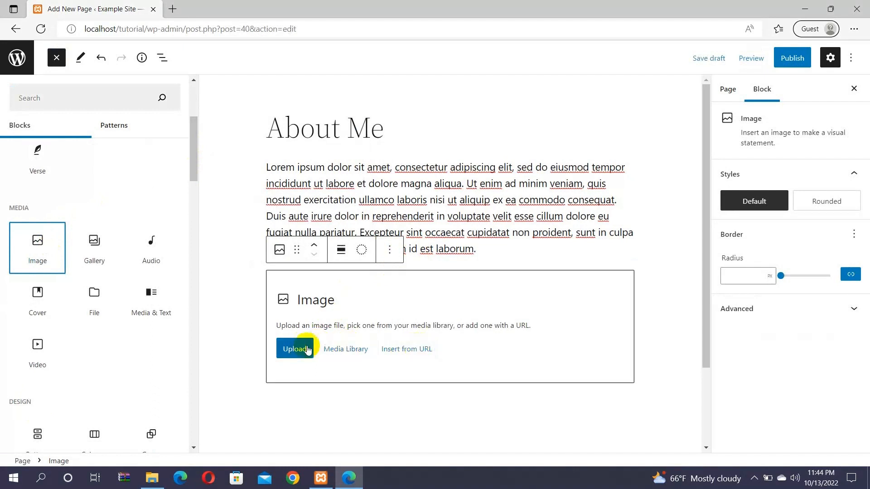
{"action": "left_click", "coordinate": [294, 349]}
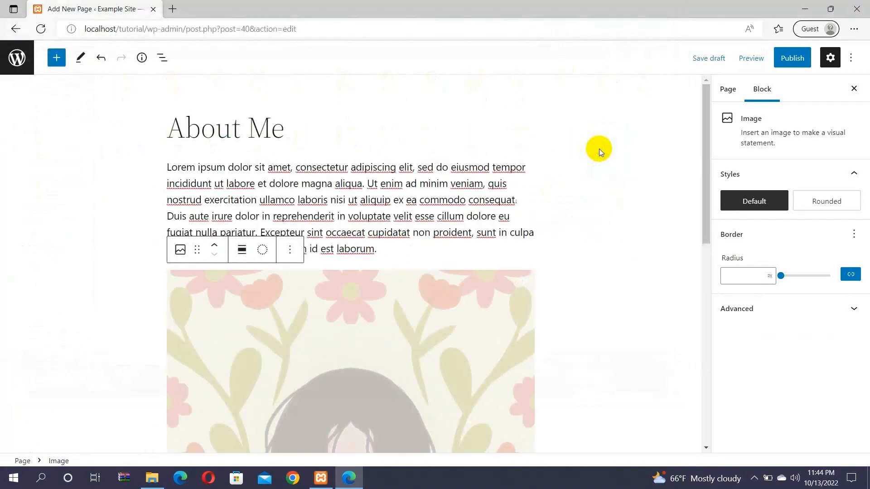
{"action": "scroll", "scroll_direction": "down", "scroll_amount": 3}
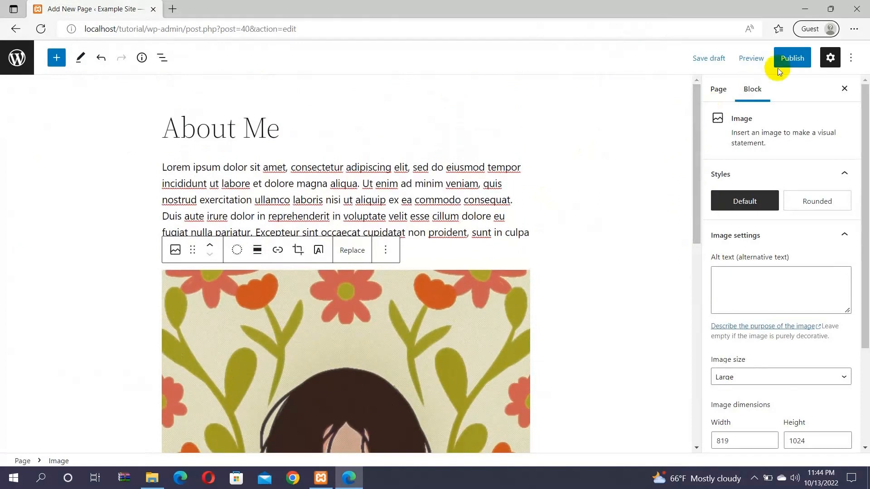
Step: Publish the About Me page, confirm it, and view the live page in a new tab
{"action": "left_click", "coordinate": [792, 58]}
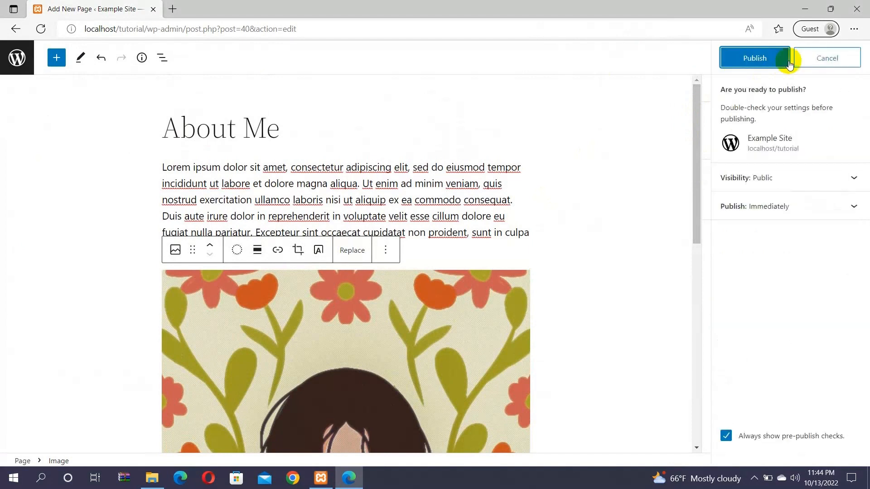
{"action": "left_click", "coordinate": [753, 58]}
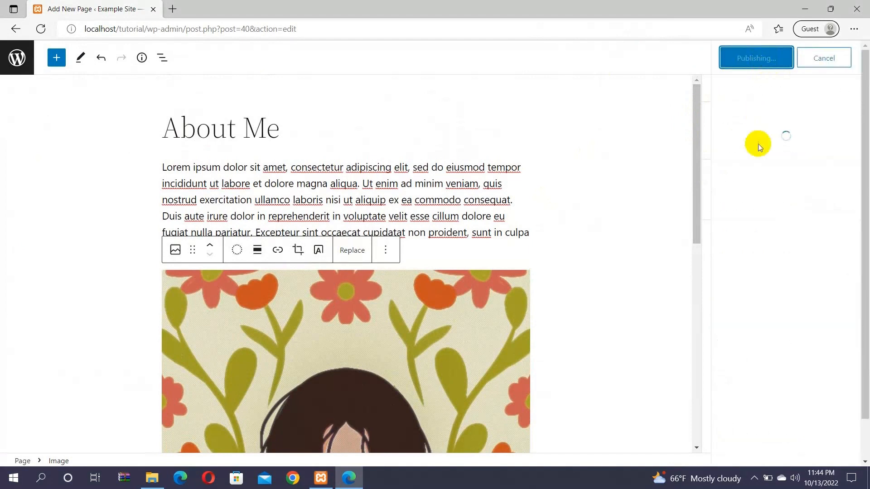
{"action": "left_click", "coordinate": [756, 57]}
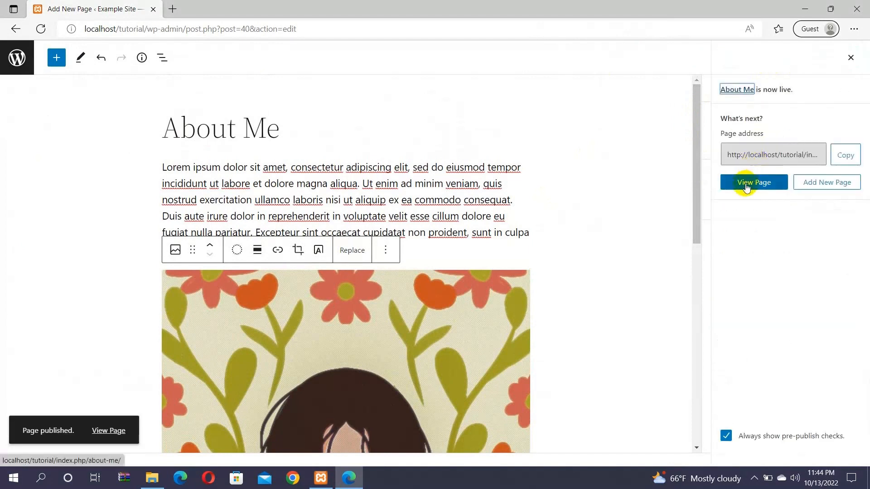
{"action": "left_click", "coordinate": [754, 182]}
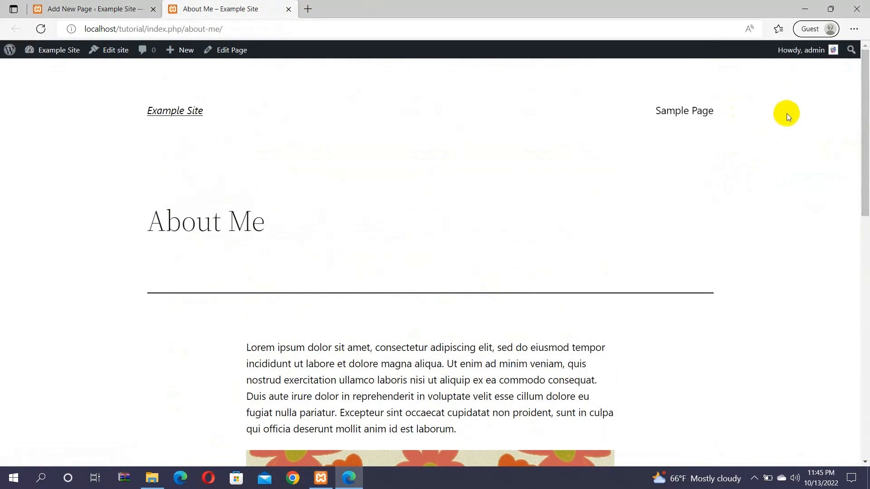
{"action": "mouse_move", "coordinate": [739, 114]}
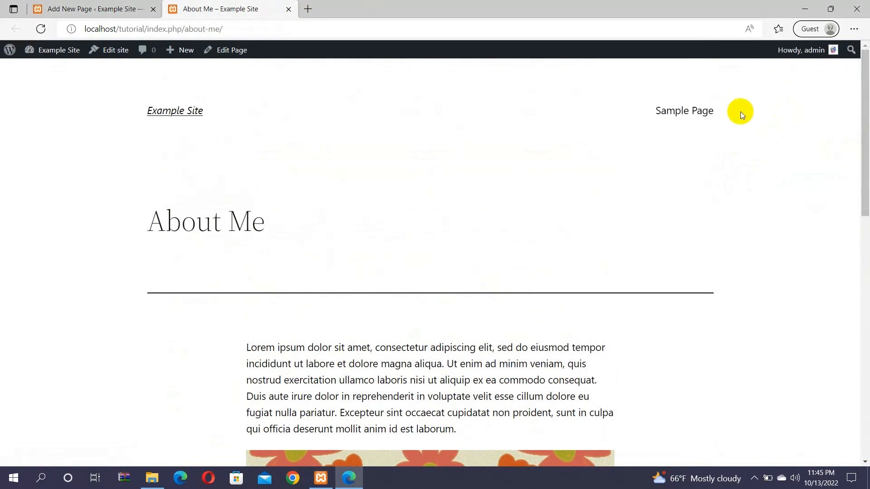
{"action": "mouse_move", "coordinate": [690, 119]}
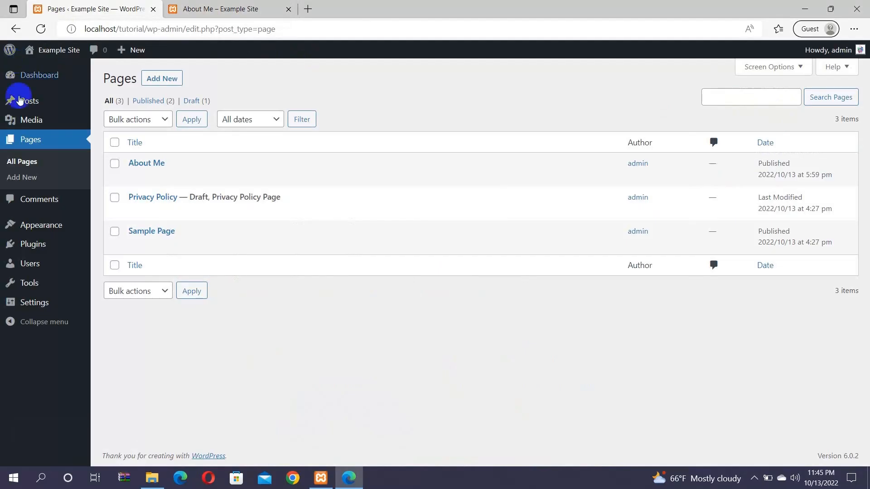
{"action": "mouse_move", "coordinate": [40, 225]}
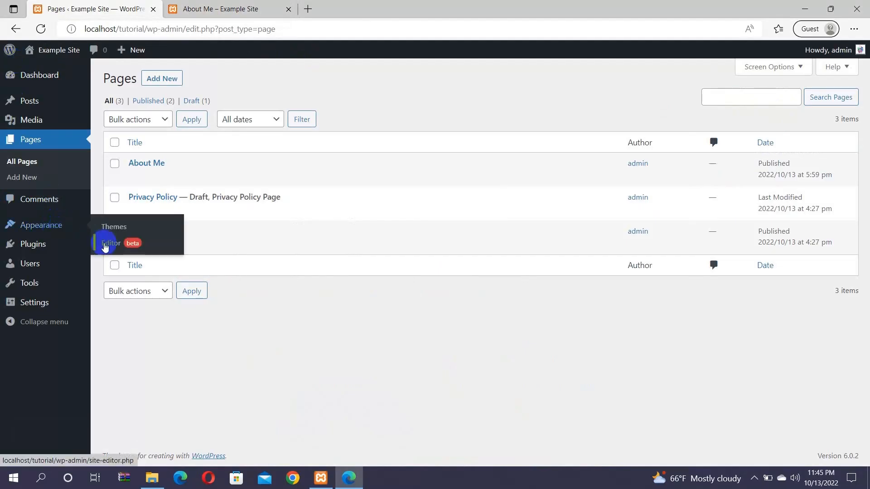
Step: Launch the site editor from Appearance > Editor (beta) onto the Home template
{"action": "left_click", "coordinate": [108, 243]}
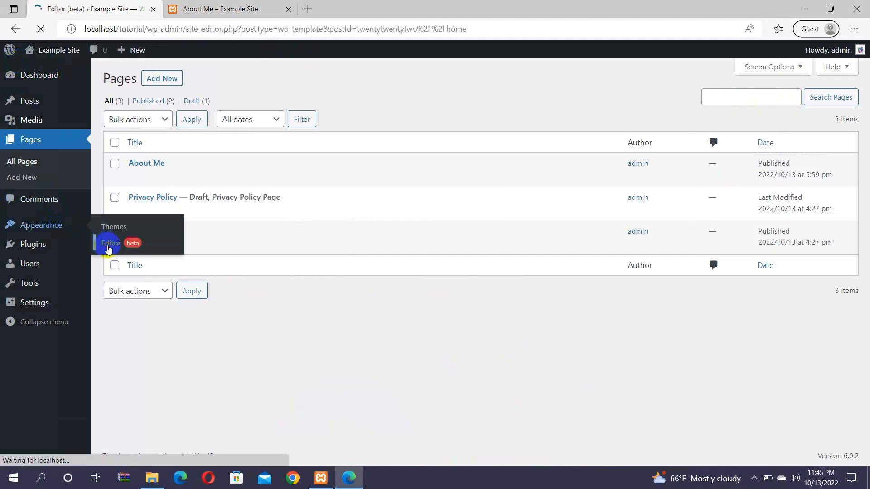
{"action": "left_click", "coordinate": [112, 243]}
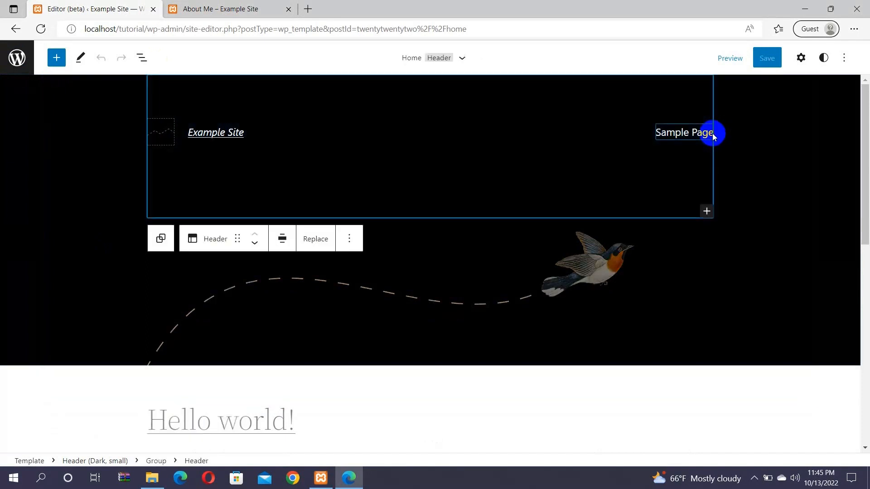
Step: Add an 'about me' link pointing to the About Me page beside Sample Page in the header navigation, then save
{"action": "left_click", "coordinate": [685, 132]}
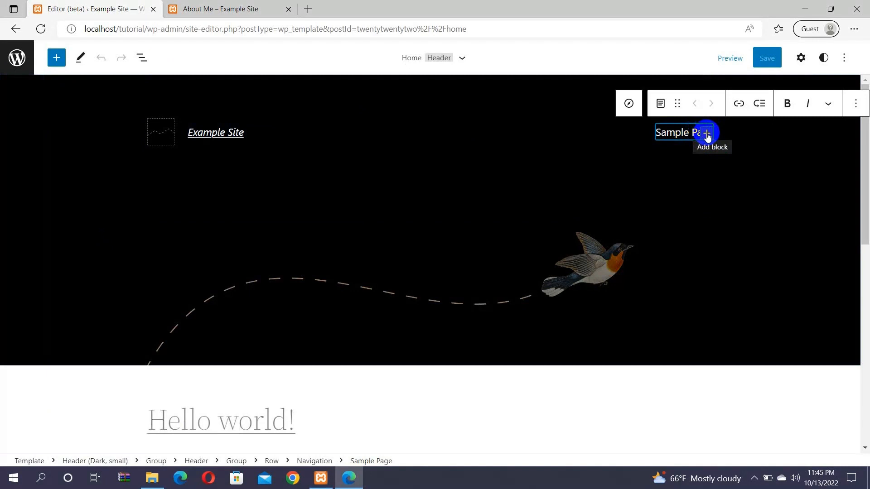
{"action": "left_click", "coordinate": [707, 134]}
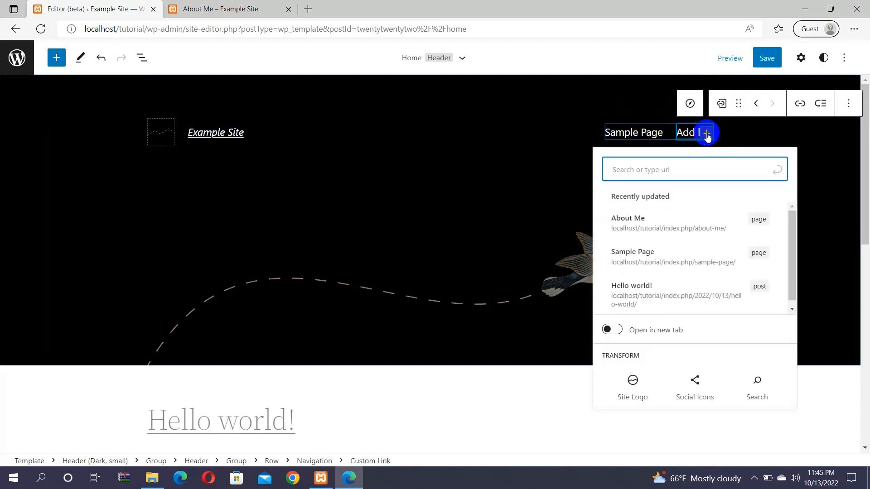
{"action": "type", "text": "about m"}
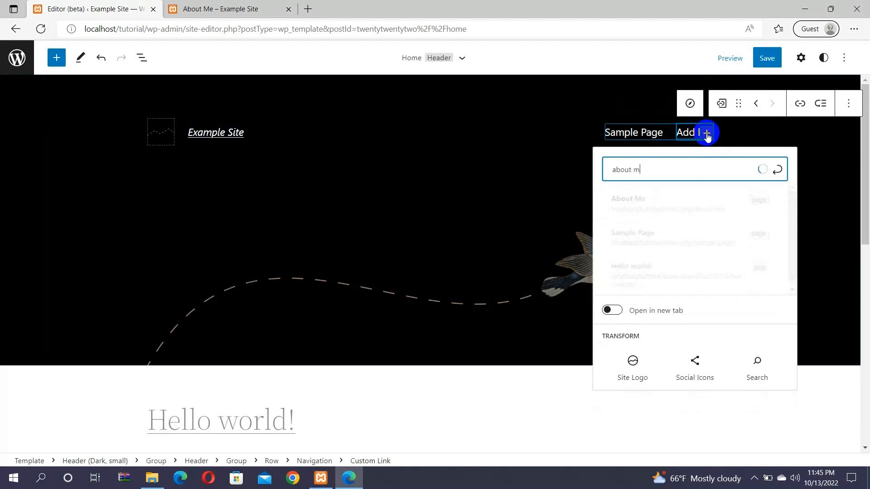
{"action": "type", "text": "e"}
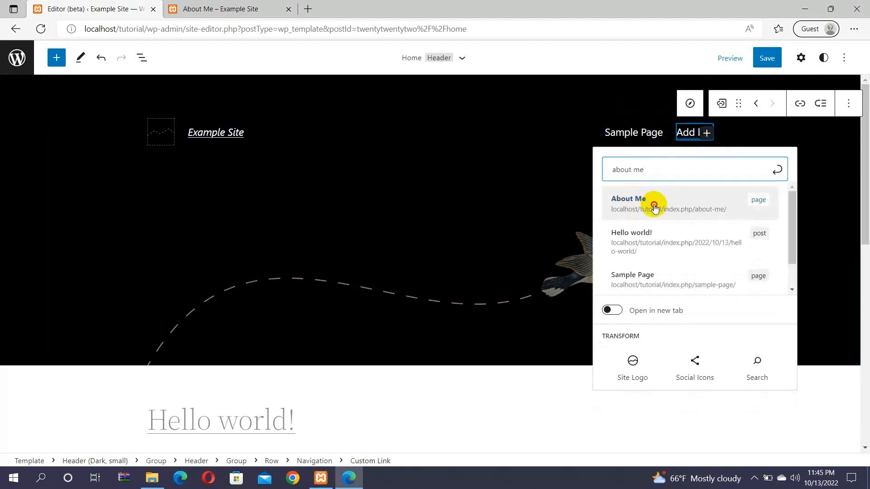
{"action": "left_click", "coordinate": [652, 203]}
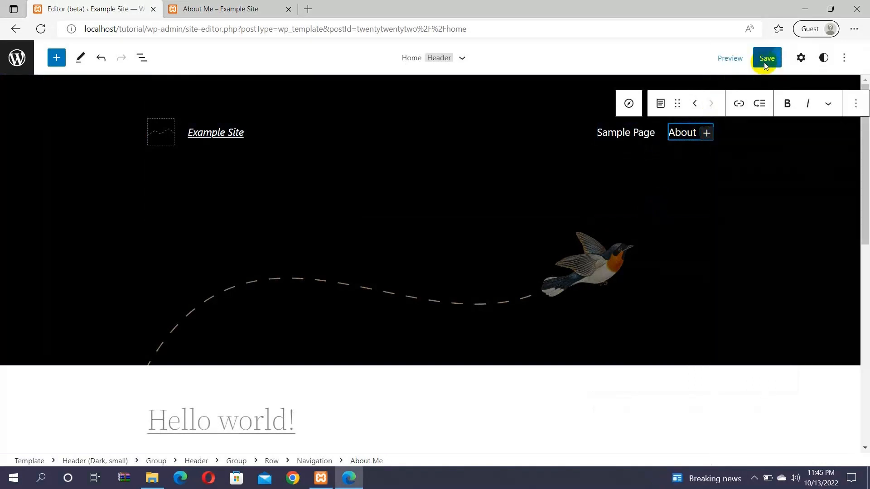
{"action": "left_click", "coordinate": [767, 58]}
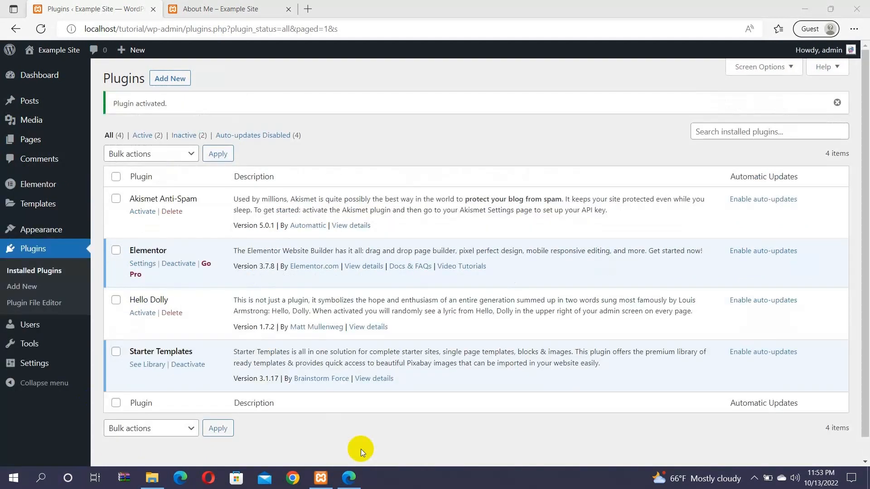
{"action": "mouse_move", "coordinate": [229, 235]}
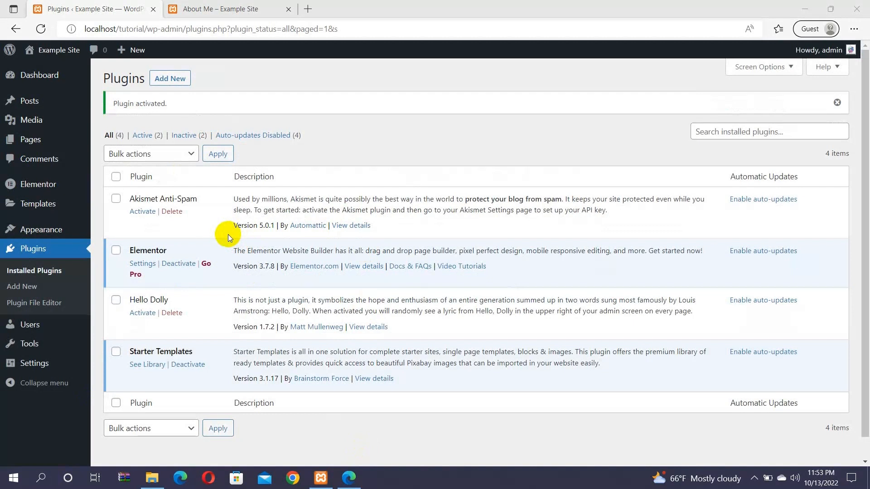
{"action": "mouse_move", "coordinate": [31, 140]}
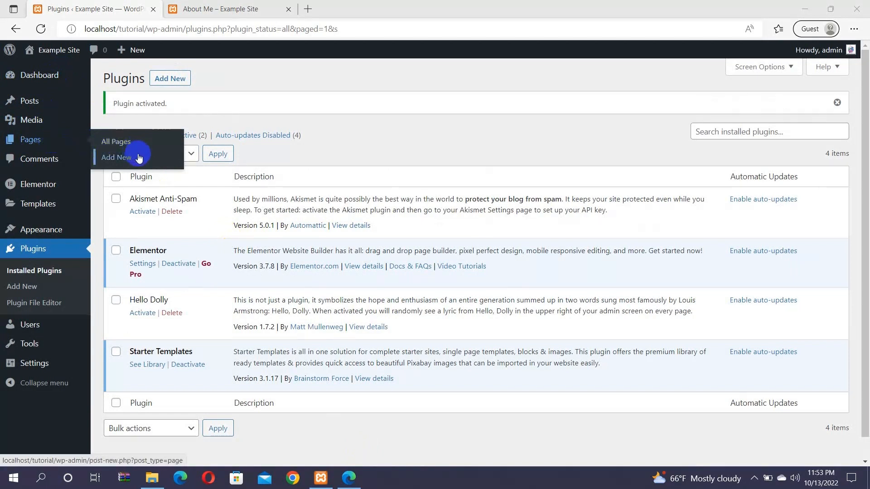
Step: Create another new page and bring up the Template Kits library from the editor toolbar
{"action": "left_click", "coordinate": [116, 158]}
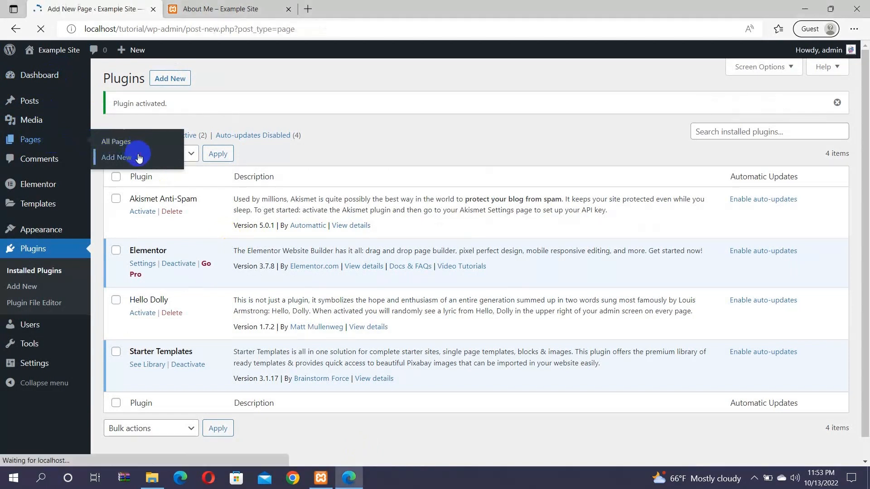
{"action": "left_click", "coordinate": [116, 157]}
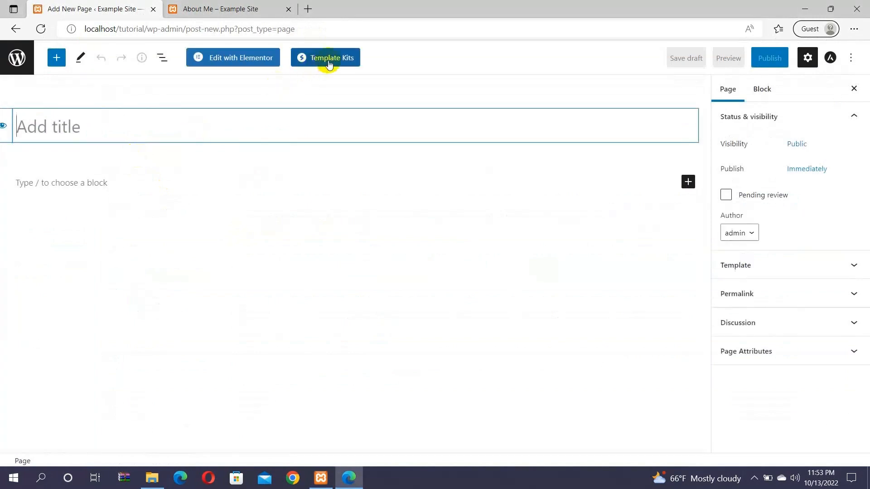
{"action": "left_click", "coordinate": [325, 58]}
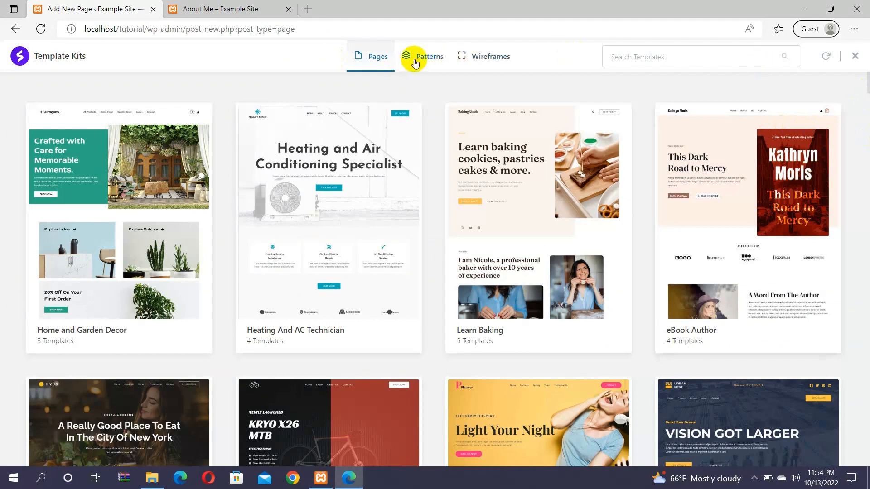
Step: Switch the library to Patterns filtered to the About category and browse to the portrait pattern
{"action": "left_click", "coordinate": [430, 56]}
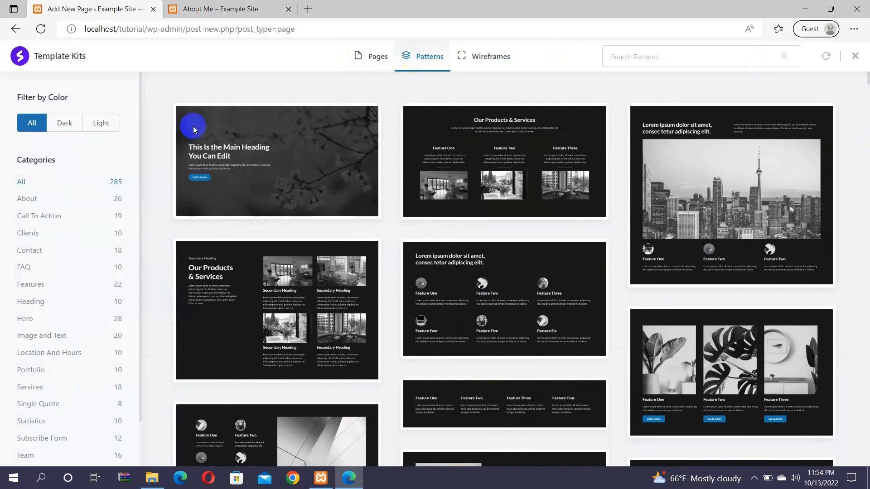
{"action": "left_click", "coordinate": [25, 199]}
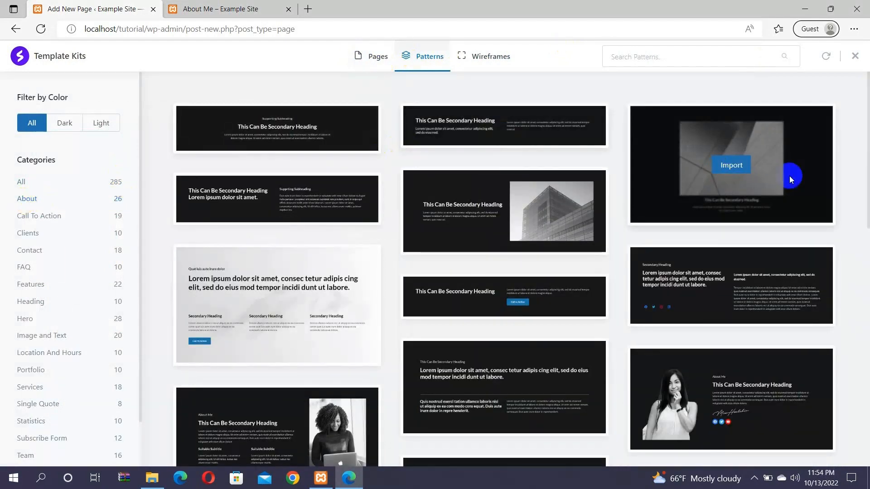
{"action": "scroll", "scroll_direction": "down", "scroll_amount": 3}
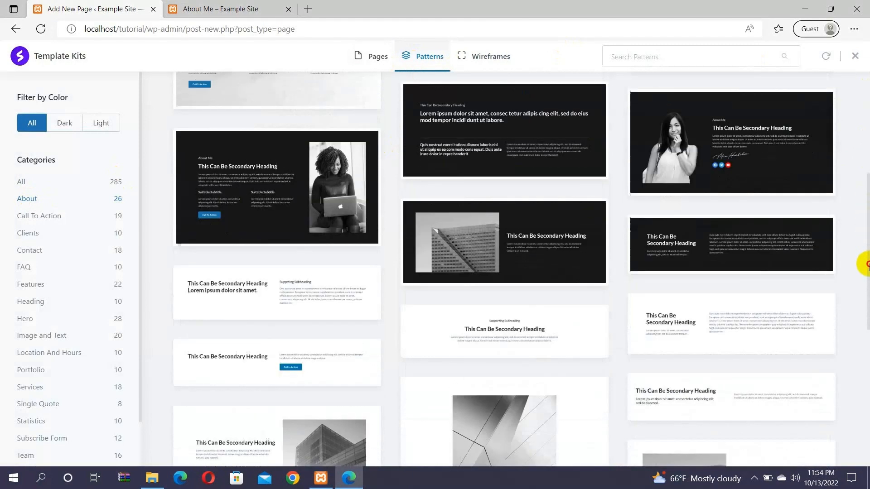
{"action": "scroll", "scroll_direction": "down", "scroll_amount": 3}
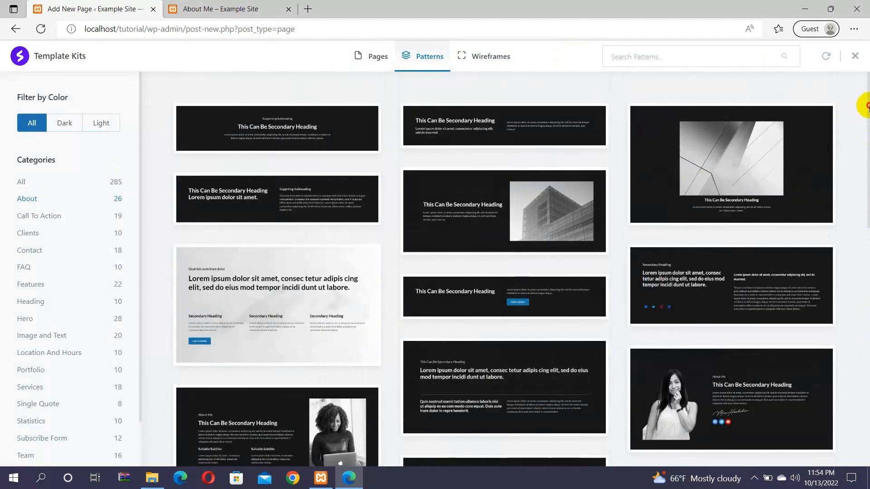
{"action": "mouse_move", "coordinate": [527, 196]}
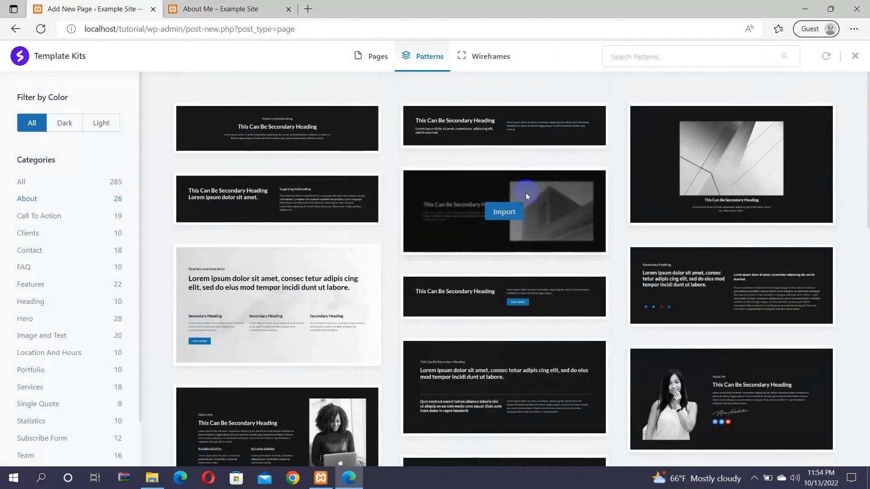
{"action": "mouse_move", "coordinate": [699, 277]}
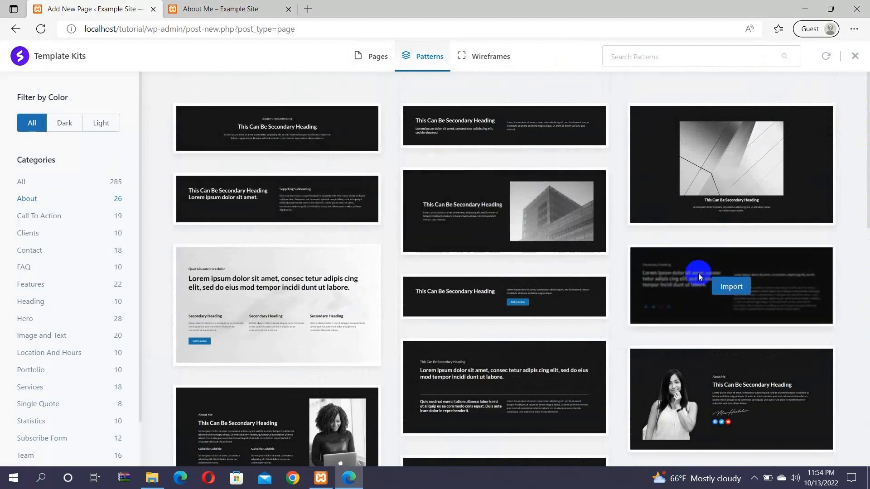
{"action": "mouse_move", "coordinate": [730, 399]}
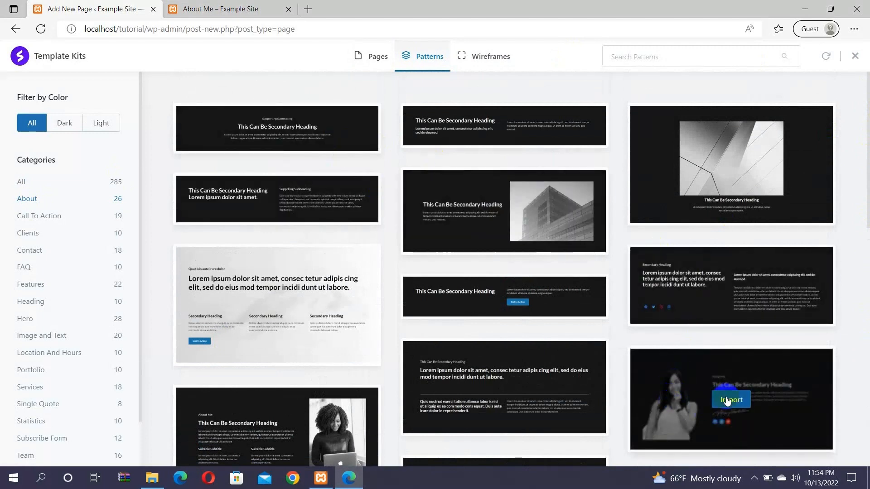
Step: Import the dark About Me portrait pattern into the page and send it to Elementor for editing
{"action": "left_click", "coordinate": [730, 400]}
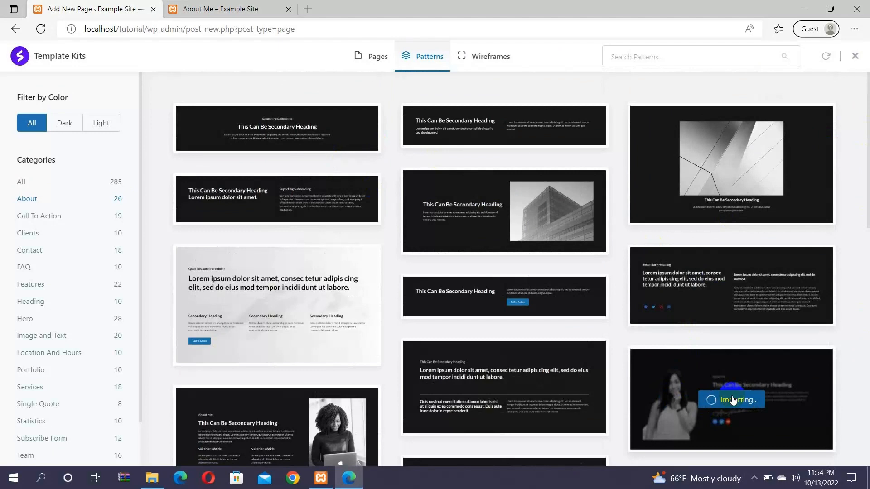
{"action": "left_click", "coordinate": [730, 400]}
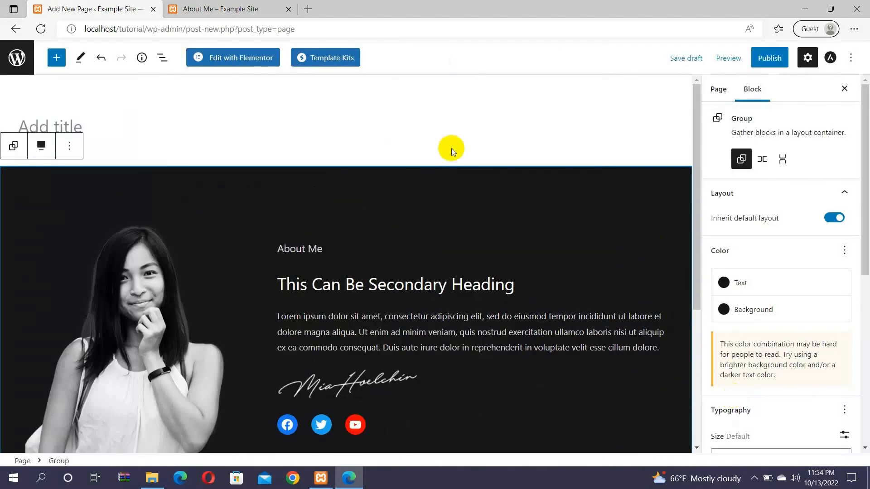
{"action": "mouse_move", "coordinate": [243, 90]}
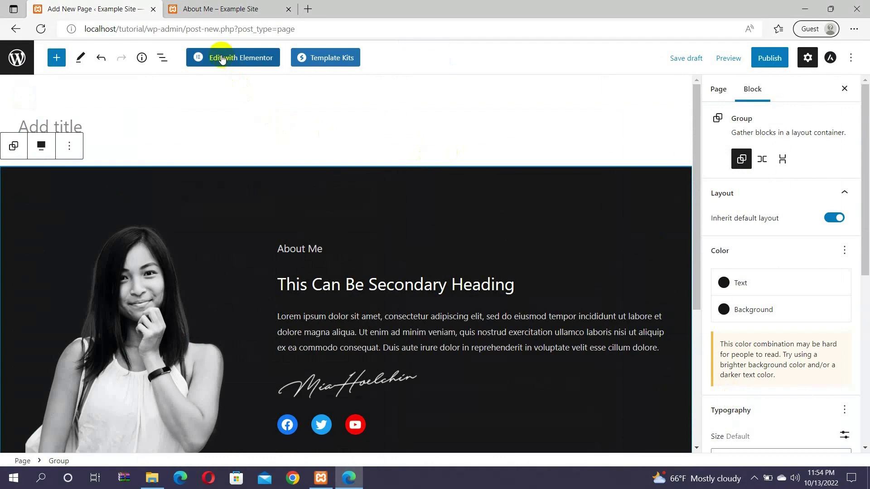
{"action": "left_click", "coordinate": [233, 58]}
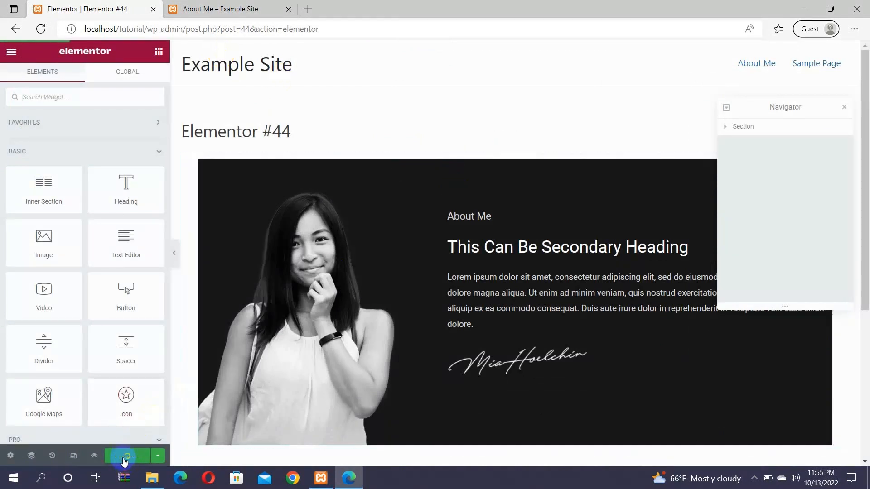
Step: Save the Elementor page holding the imported About Me portrait section with Update
{"action": "left_click", "coordinate": [126, 456]}
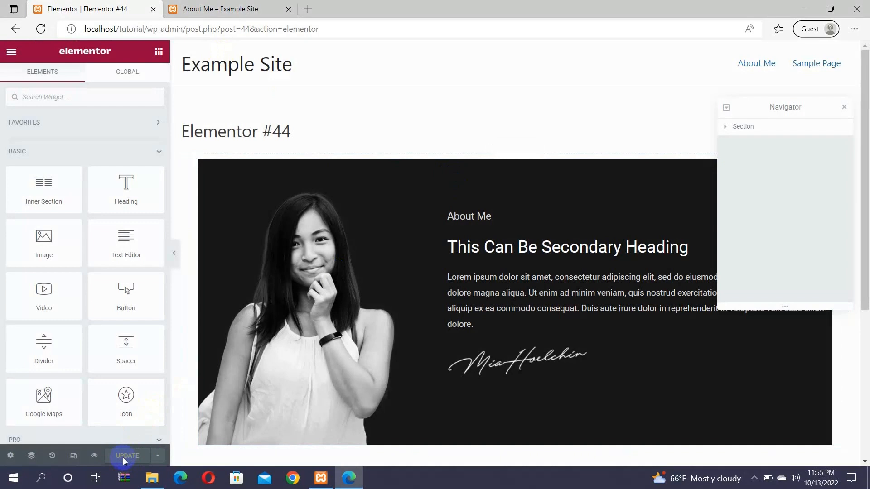